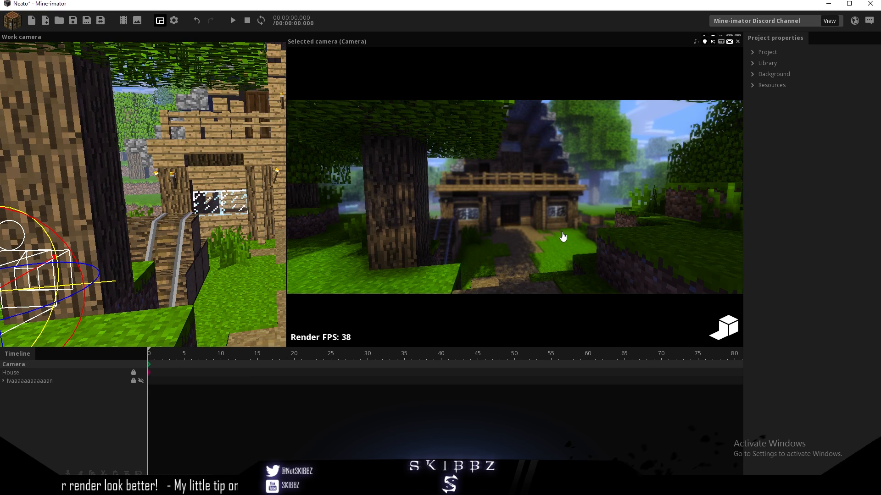
- Create a new project named 'ajsdkl'
left_click(31, 20)
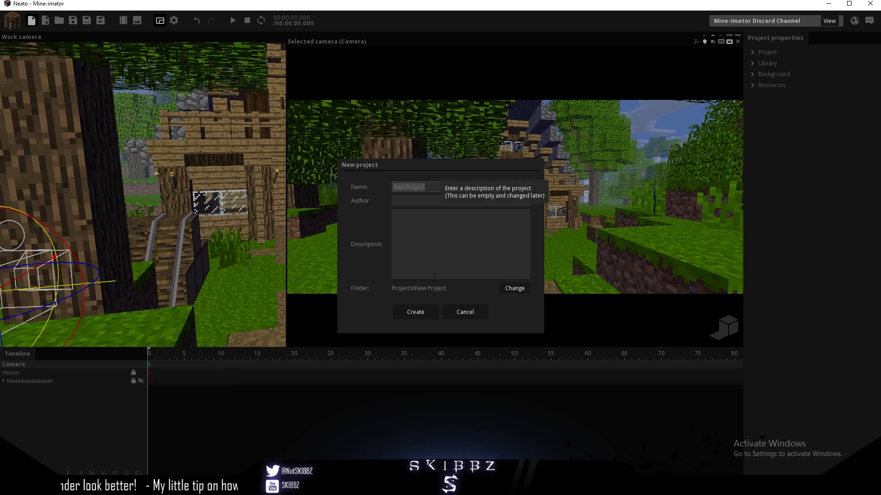
type("ajsdkl")
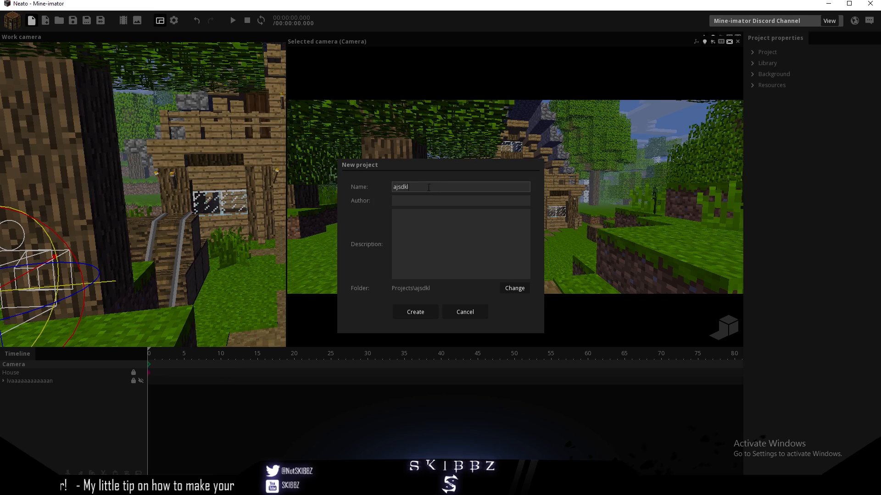
left_click(415, 312)
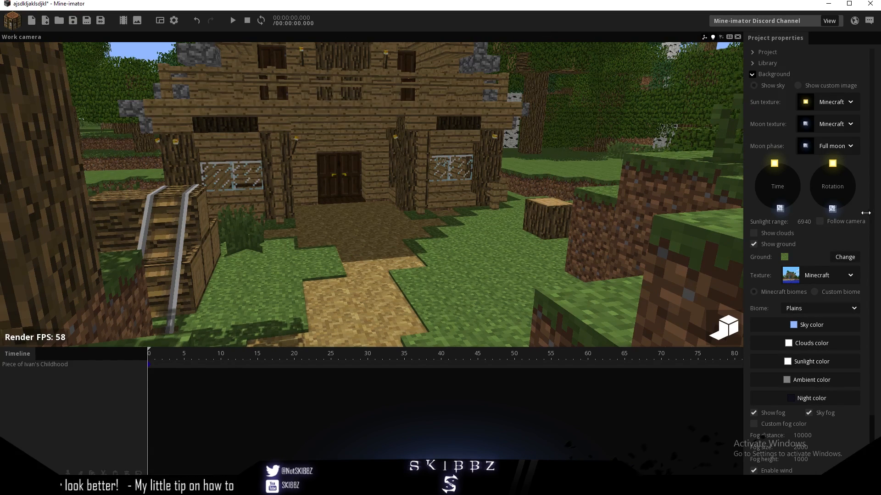
- Raise the sunlight range to 7270 and bring up the render settings
left_click_drag(803, 221, 816, 226)
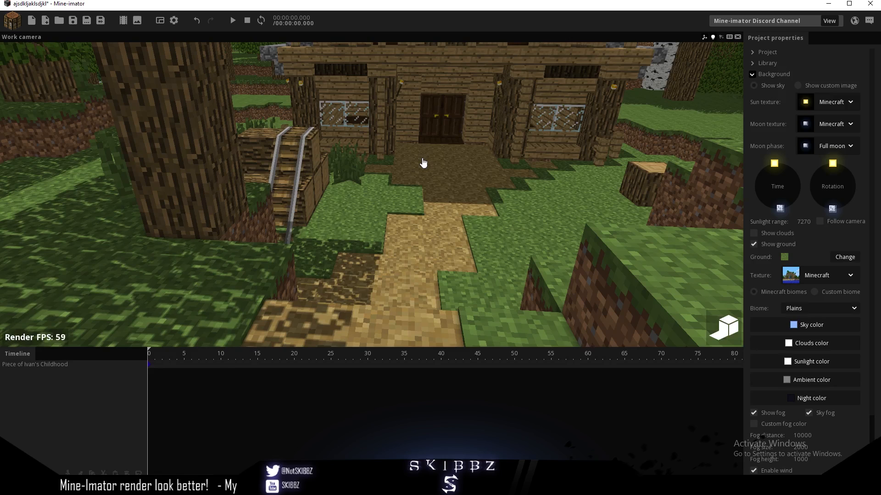
left_click(174, 21)
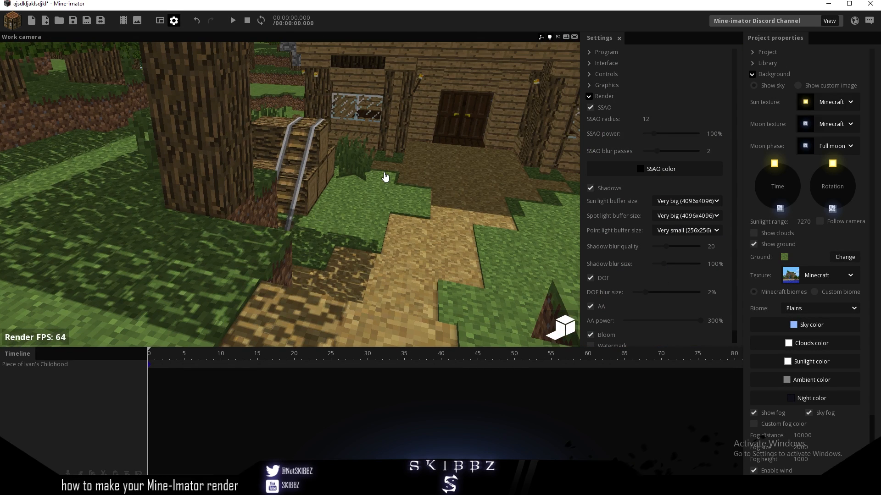
- Set shadow blur quality to 64 and blur size to 306%, and scale the house to 5
left_click_drag(663, 246, 696, 246)
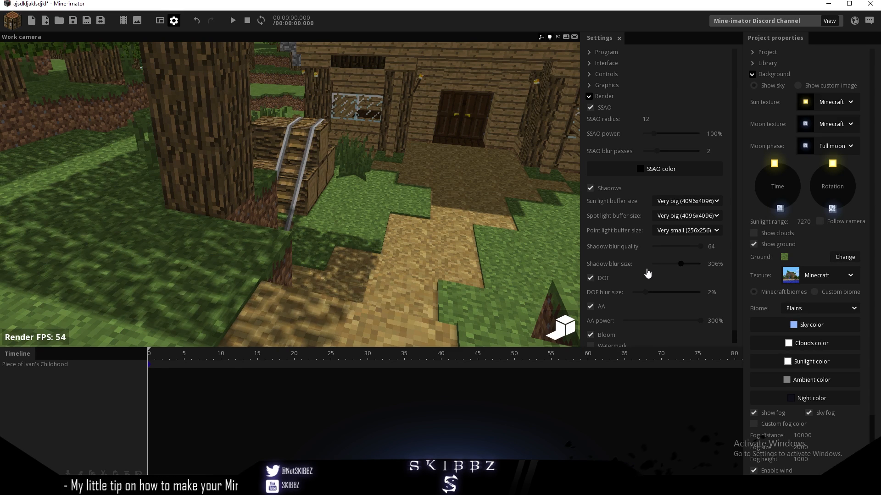
left_click_drag(680, 263, 708, 263)
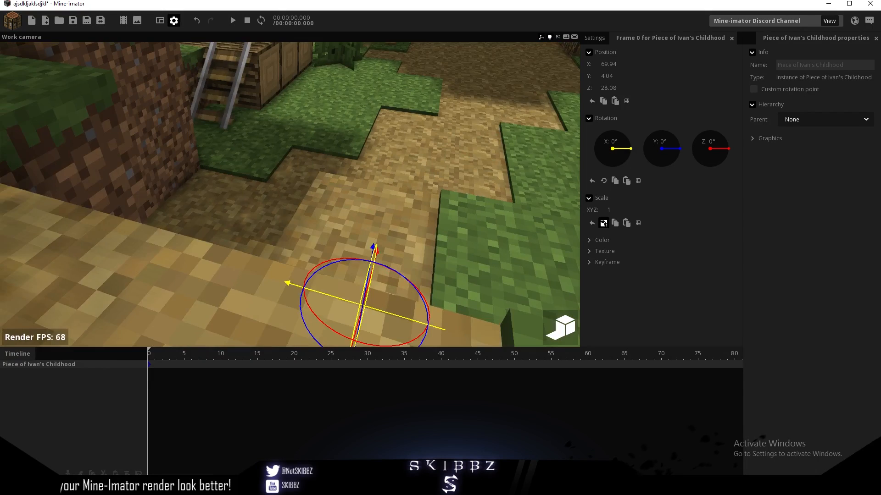
type("5")
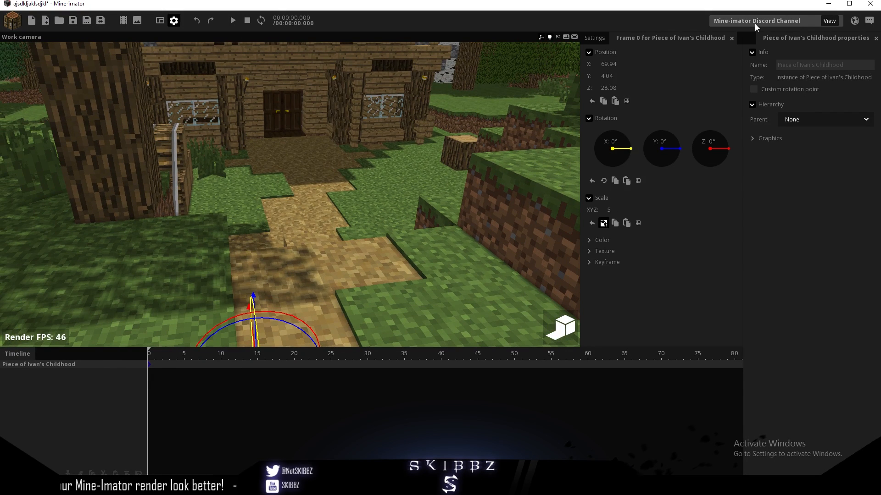
left_click(775, 38)
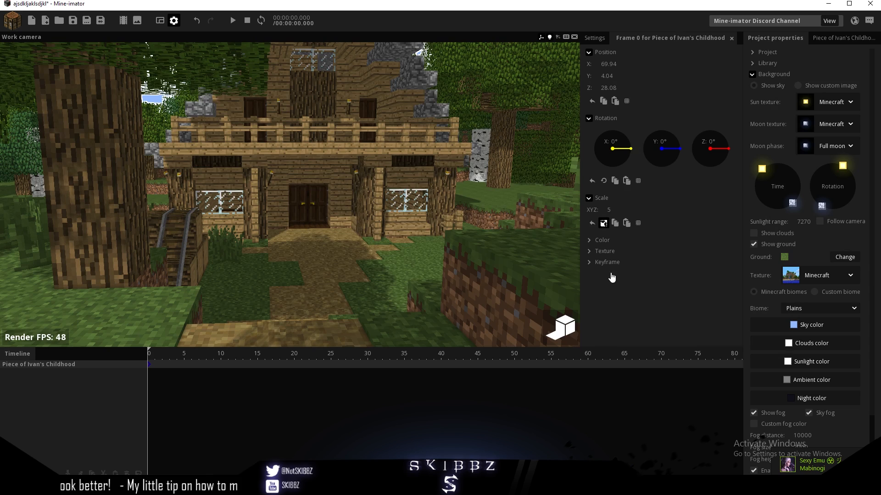
- Tint the ambient light a muted dark blue and enable a custom green biome colour
left_click(810, 380)
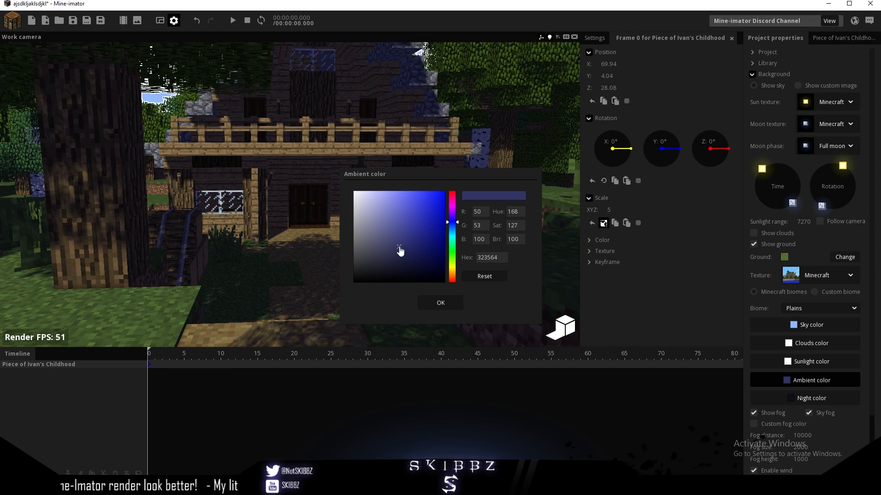
left_click(440, 303)
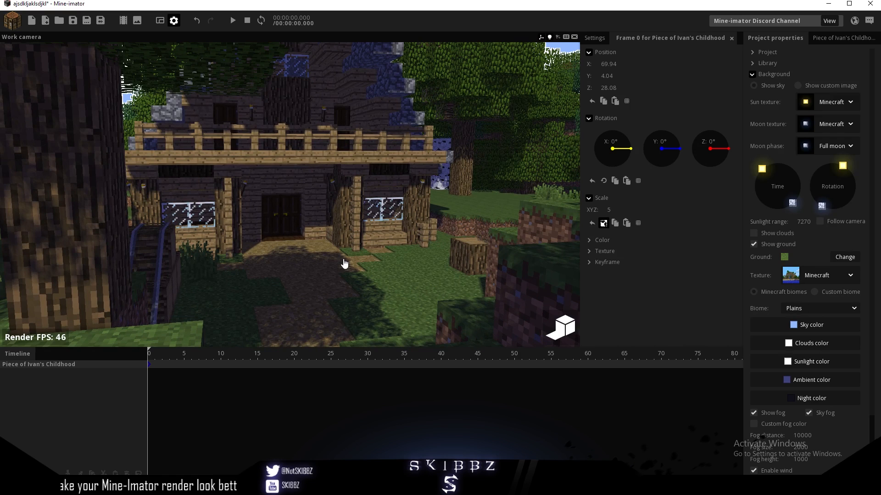
left_click(811, 379)
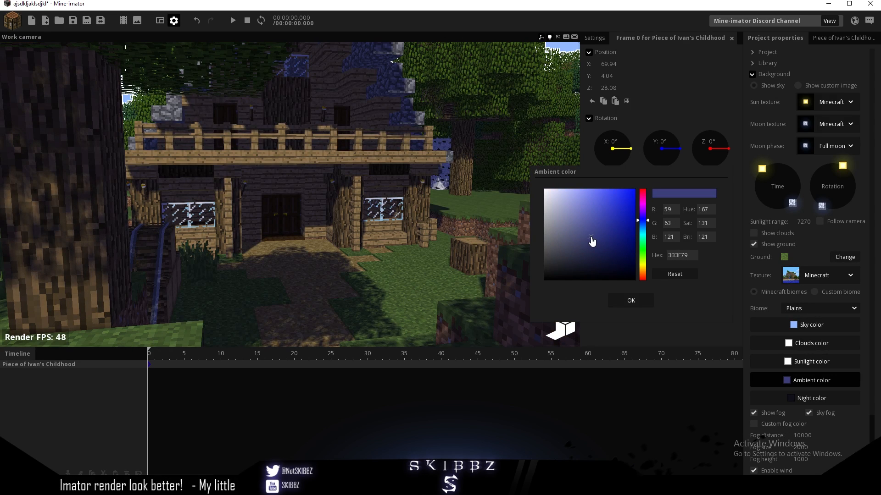
left_click(630, 300)
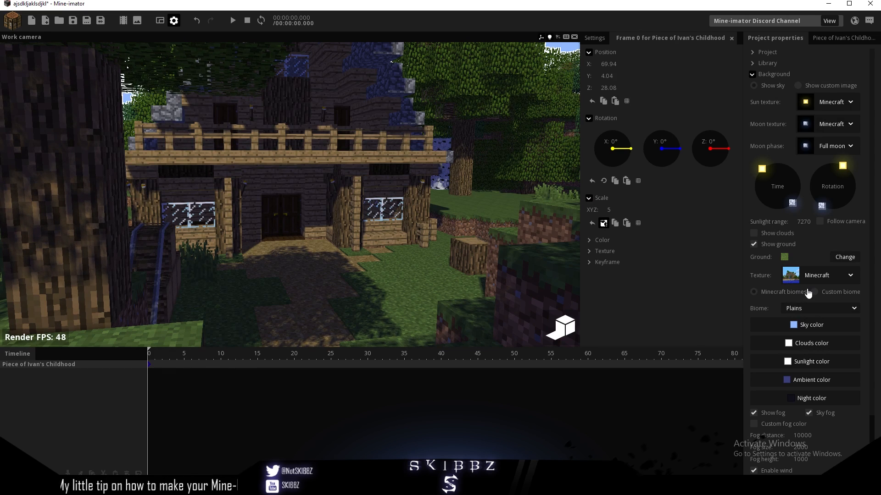
left_click(814, 291)
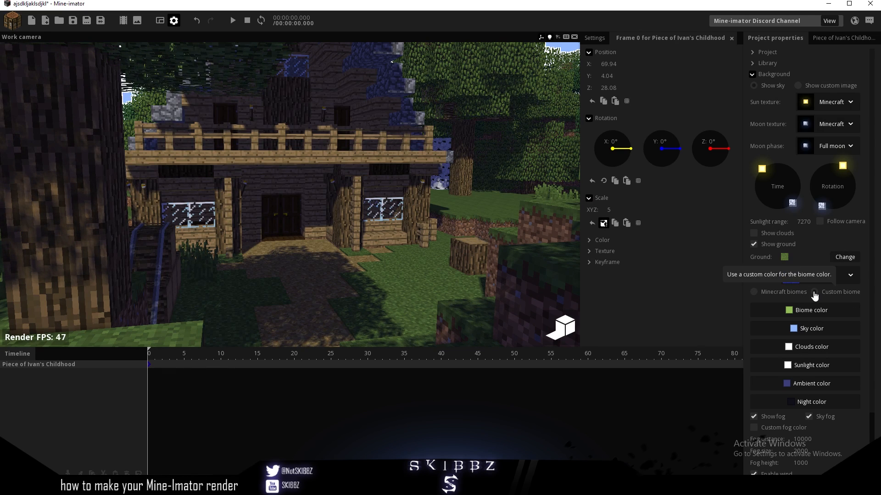
left_click(811, 310)
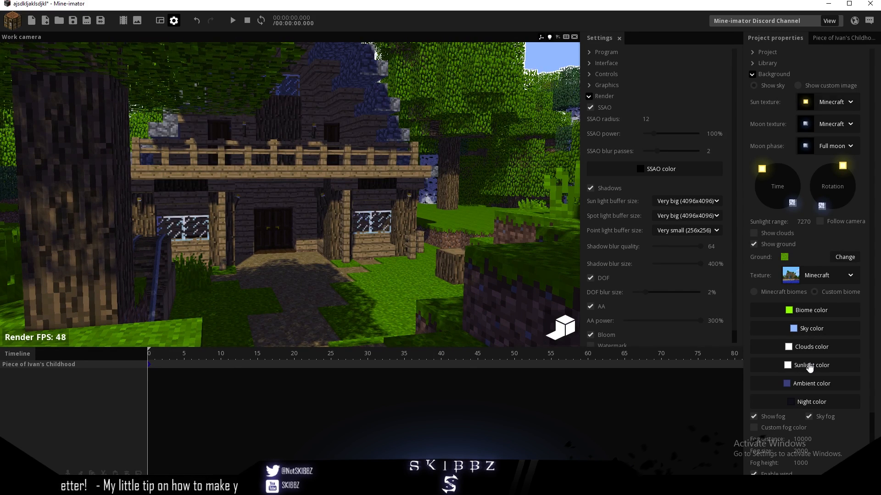
- Tint the sunlight pale orange (FFE8B6) and turn on clouds
left_click(810, 365)
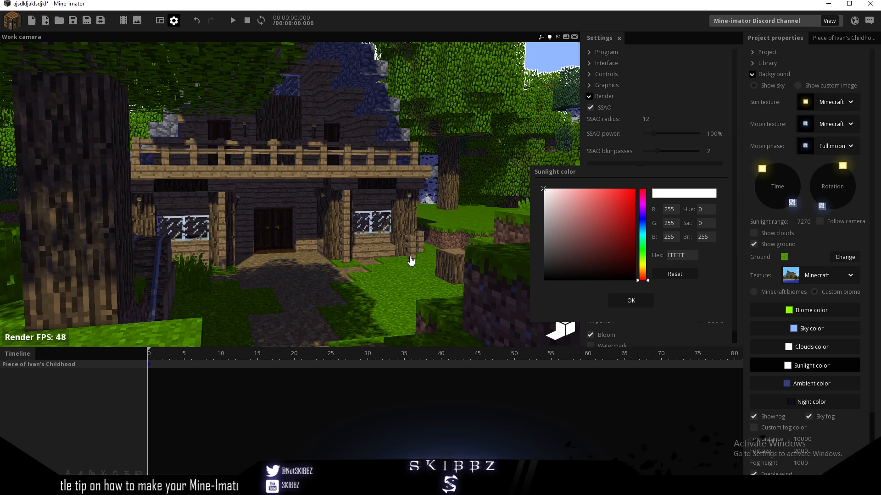
mouse_move(642, 271)
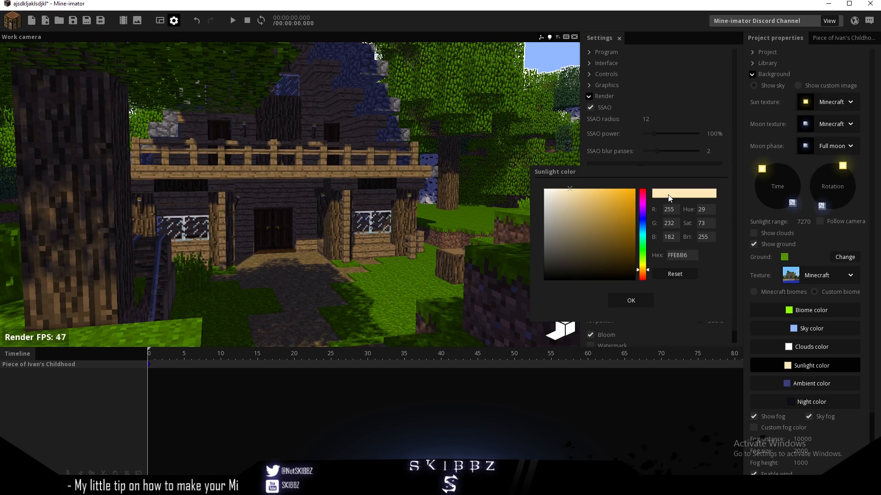
left_click(630, 300)
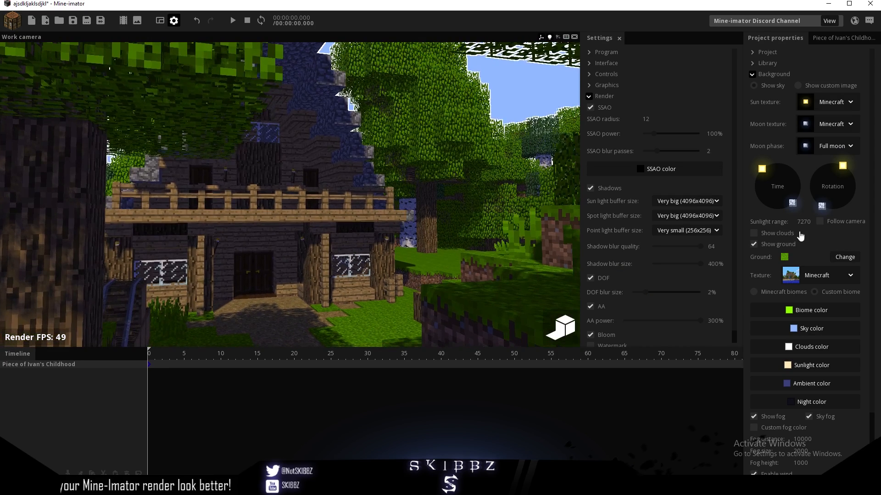
left_click(754, 233)
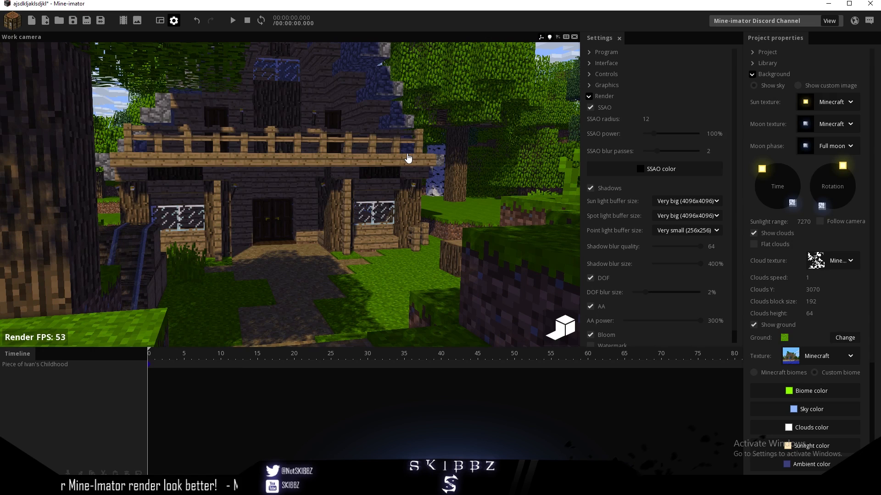
mouse_move(593, 170)
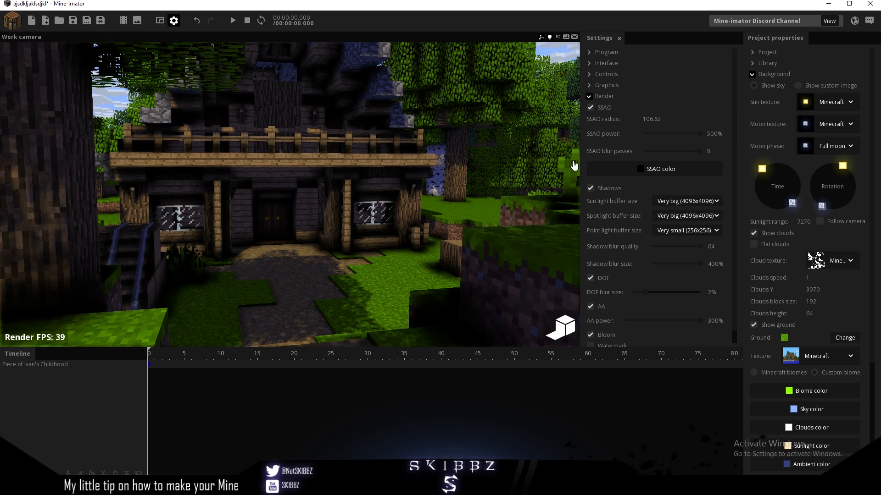
- Set the SSAO colour to grey and power to about 319%, toggling SSAO to compare
left_click(661, 169)
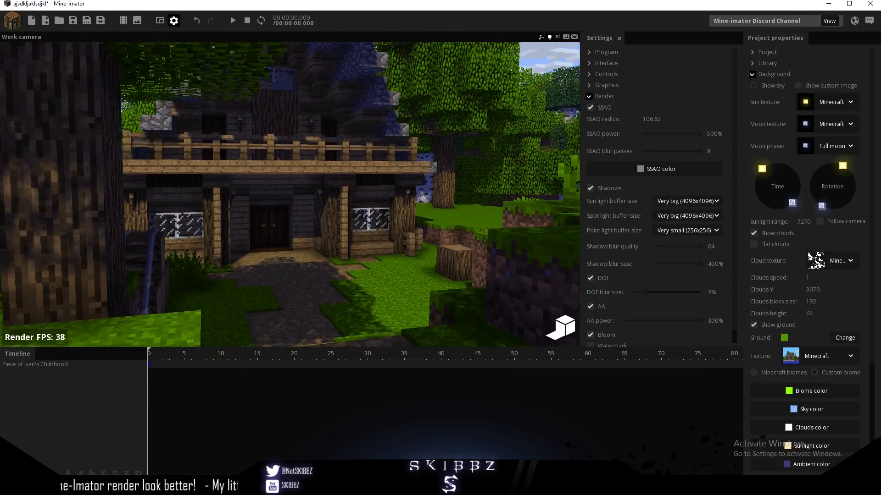
left_click_drag(710, 133, 680, 134)
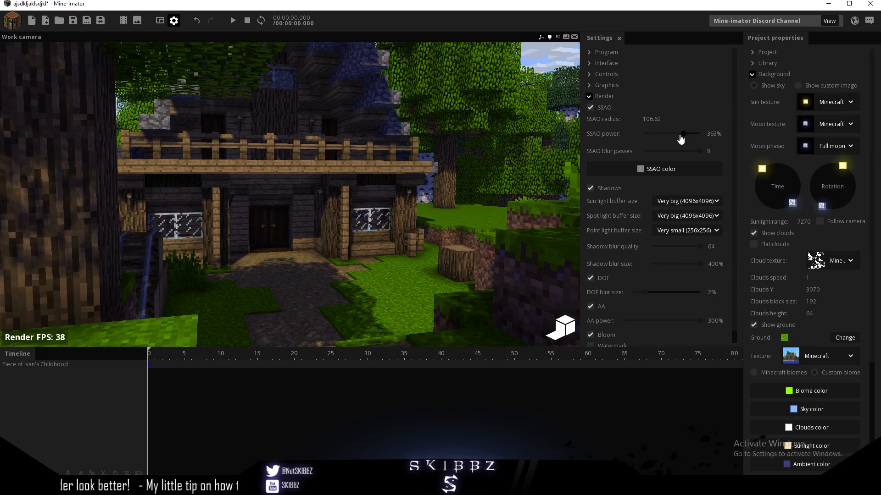
left_click_drag(680, 133, 666, 134)
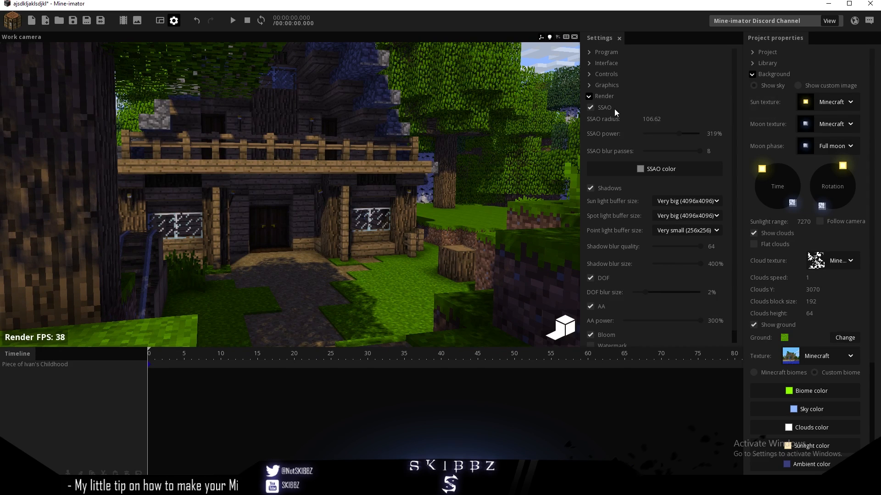
left_click(590, 107)
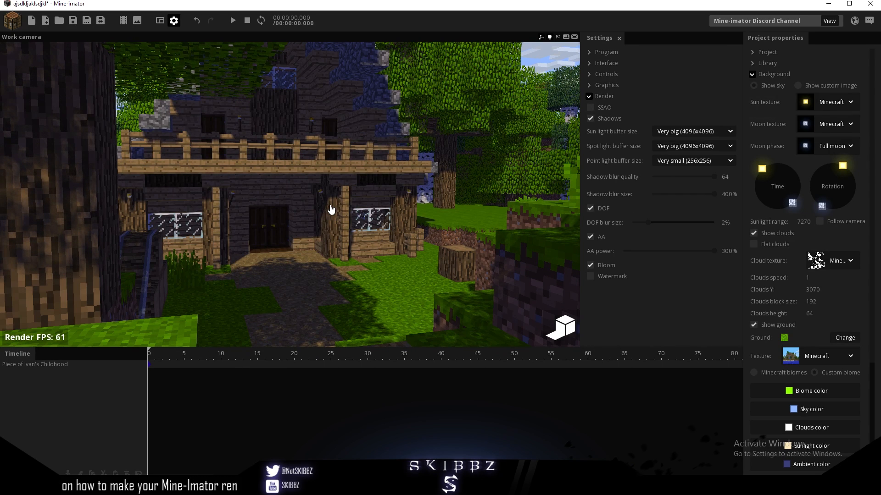
left_click(591, 108)
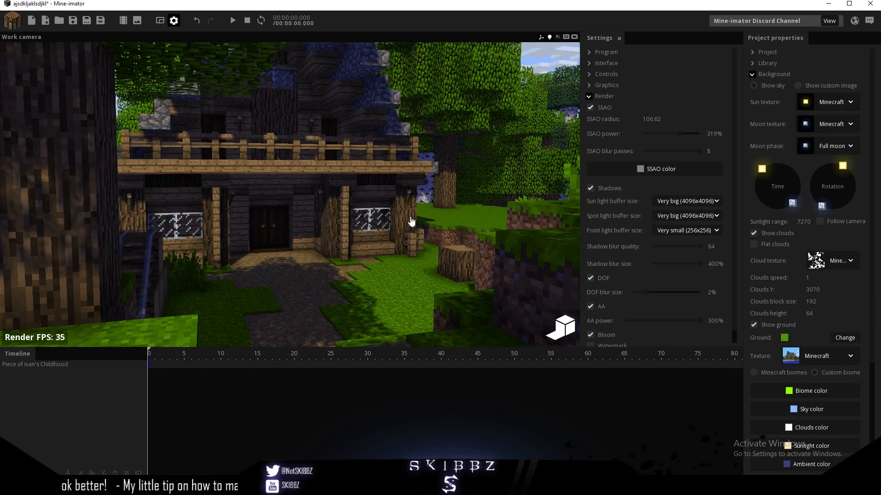
mouse_move(335, 109)
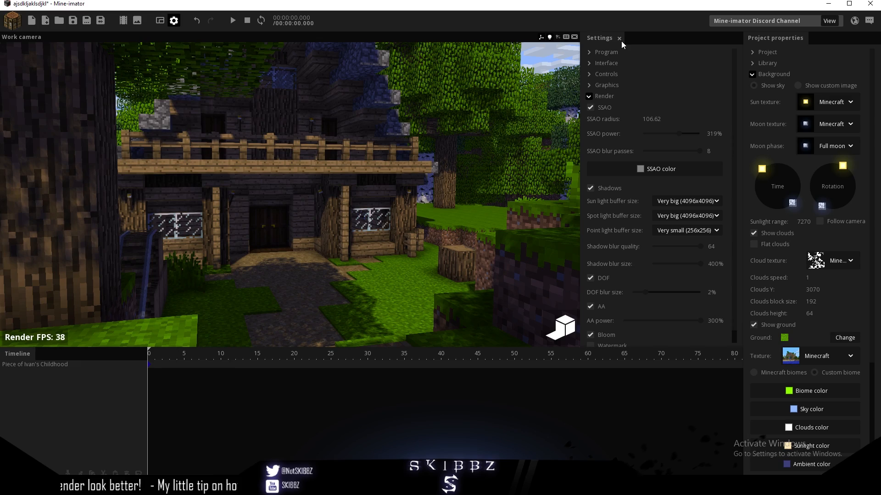
- Close the render settings and select the house in the viewport
left_click(619, 37)
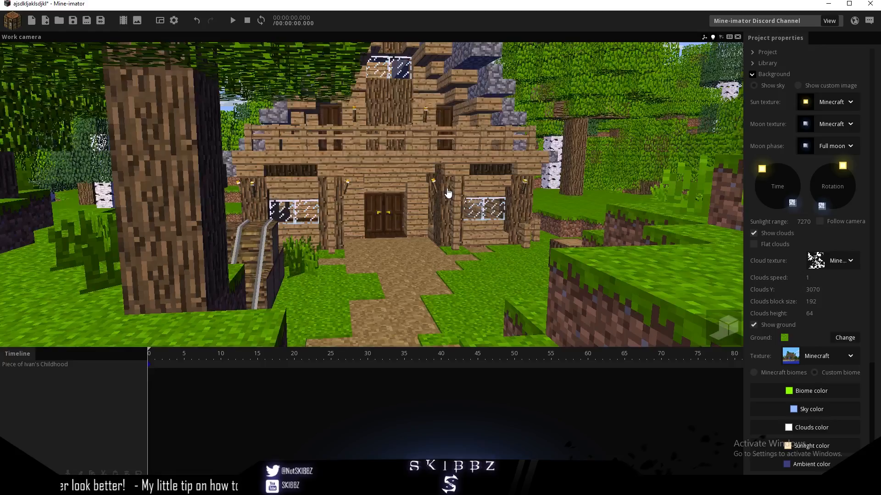
left_click(174, 21)
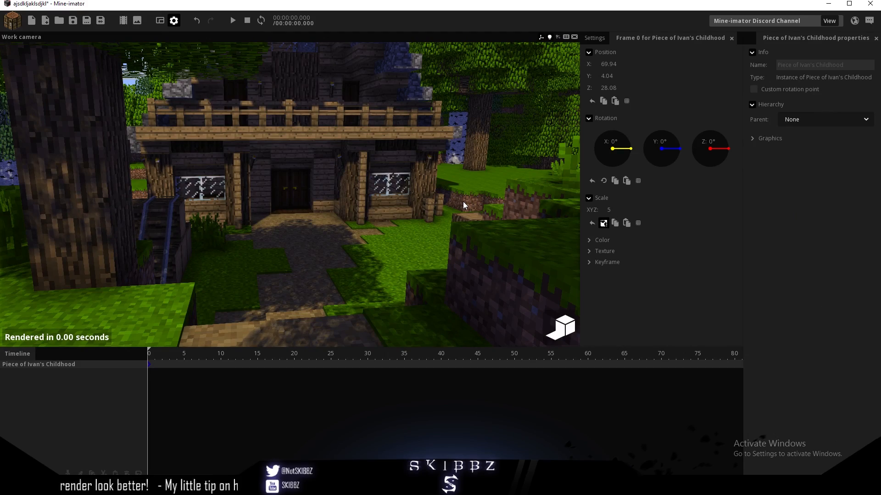
mouse_move(477, 188)
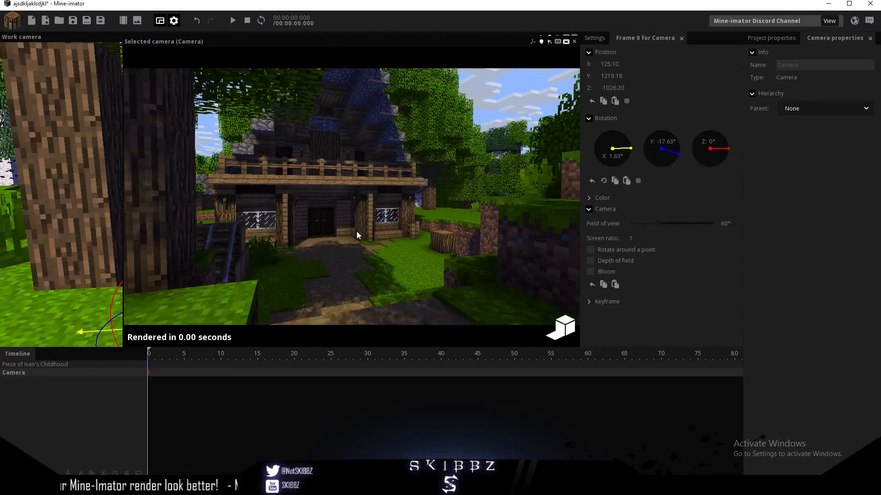
- Enable camera depth of field with range 842.74 and fade size 376
left_click(590, 261)
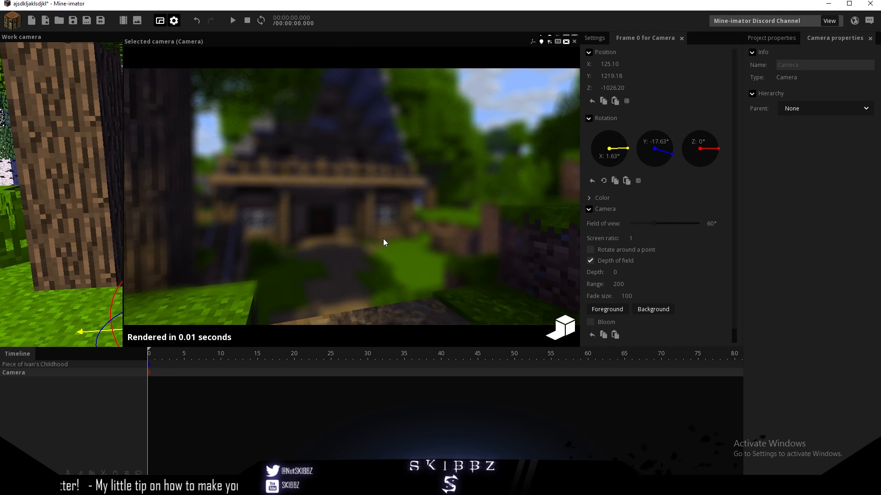
left_click(598, 38)
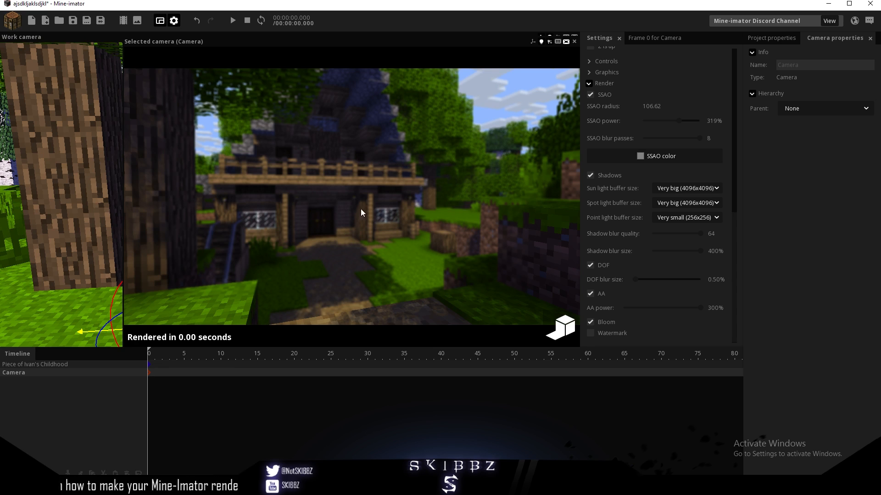
left_click(591, 322)
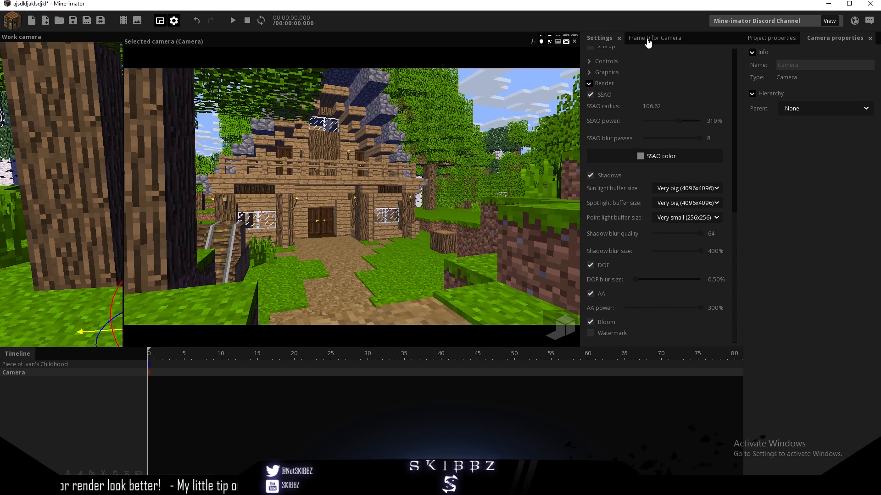
left_click(655, 38)
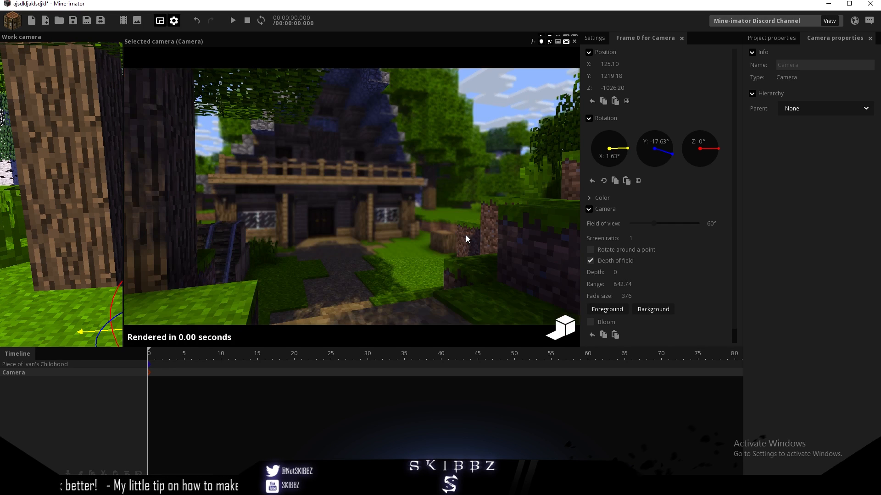
mouse_move(410, 260)
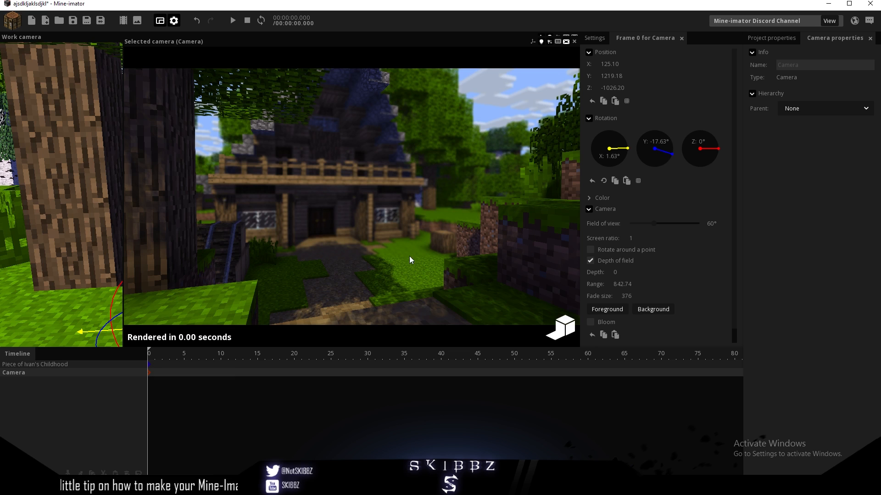
mouse_move(297, 237)
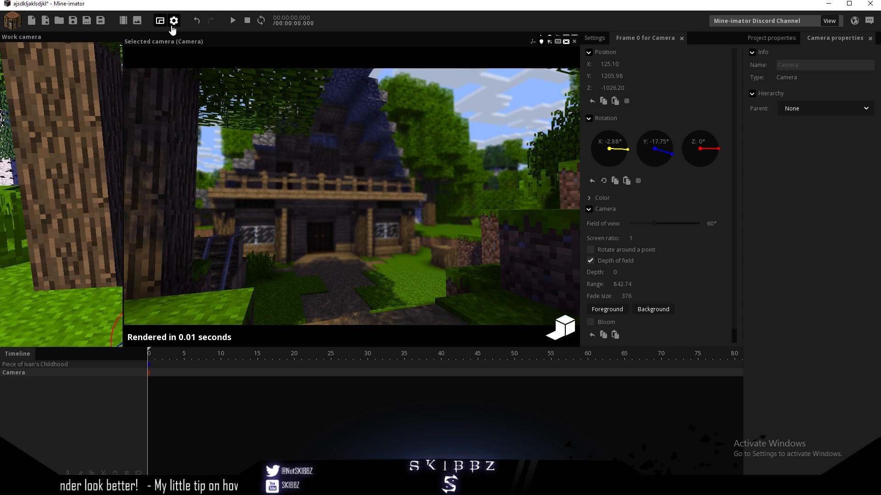
- Reopen the render settings to check the render options
left_click(174, 20)
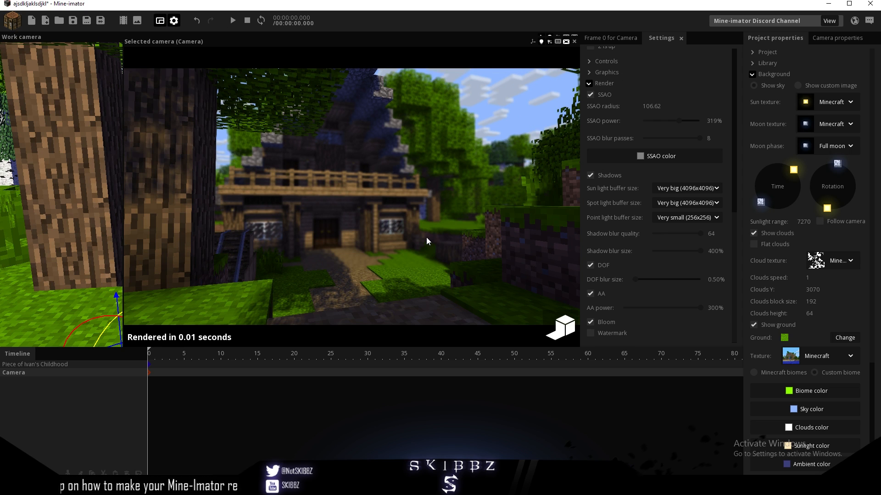
mouse_move(325, 330)
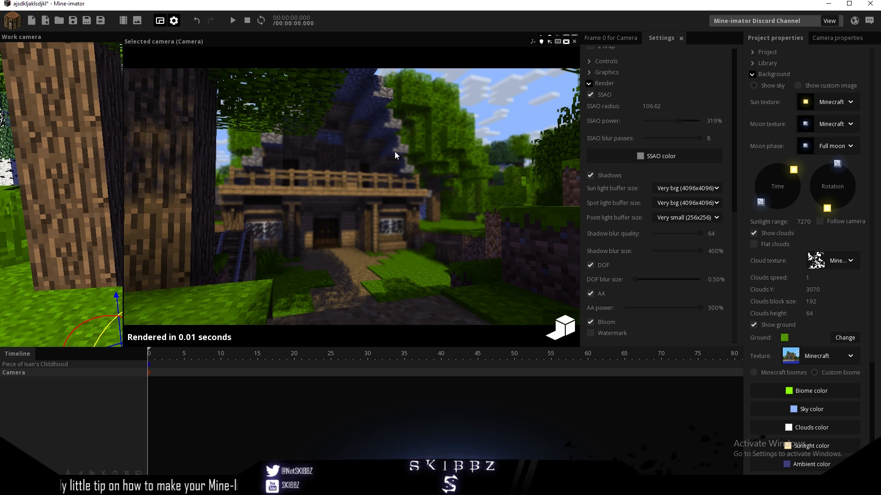
mouse_move(417, 151)
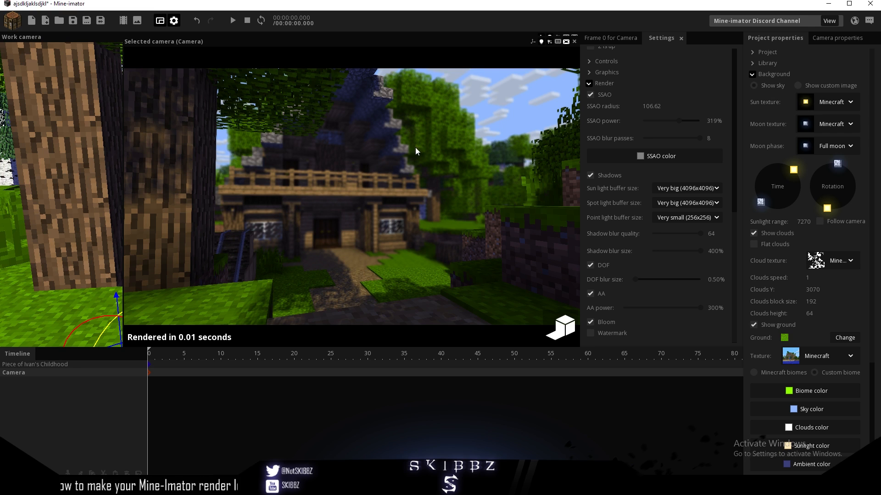
mouse_move(468, 153)
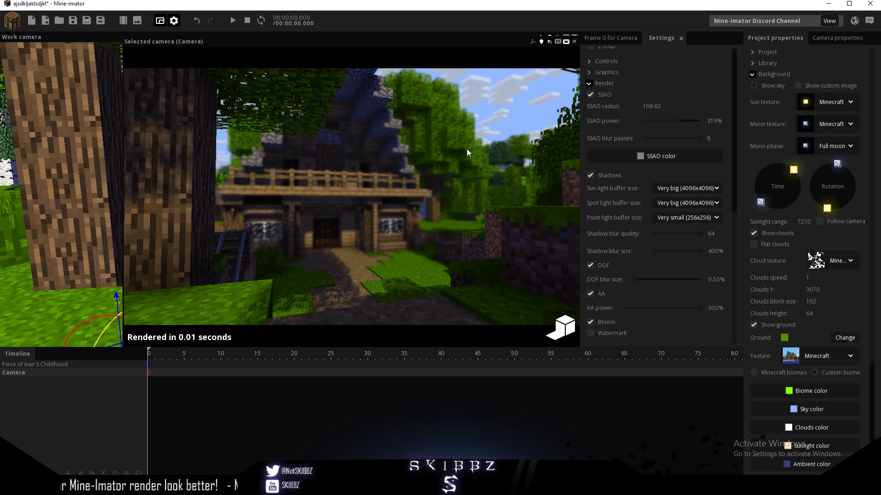
mouse_move(415, 213)
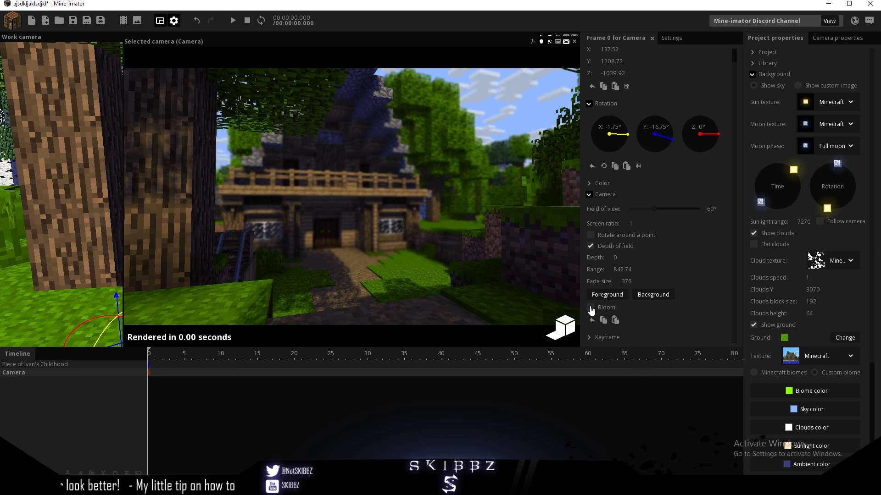
left_click(590, 309)
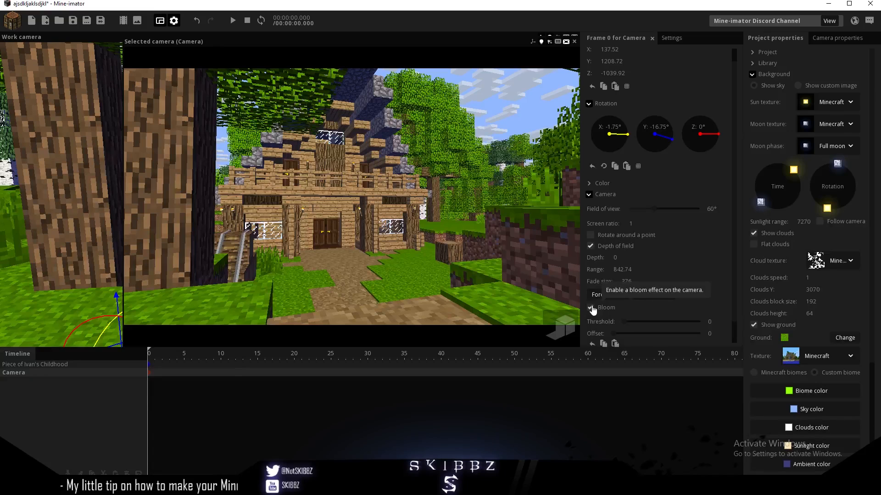
left_click(589, 307)
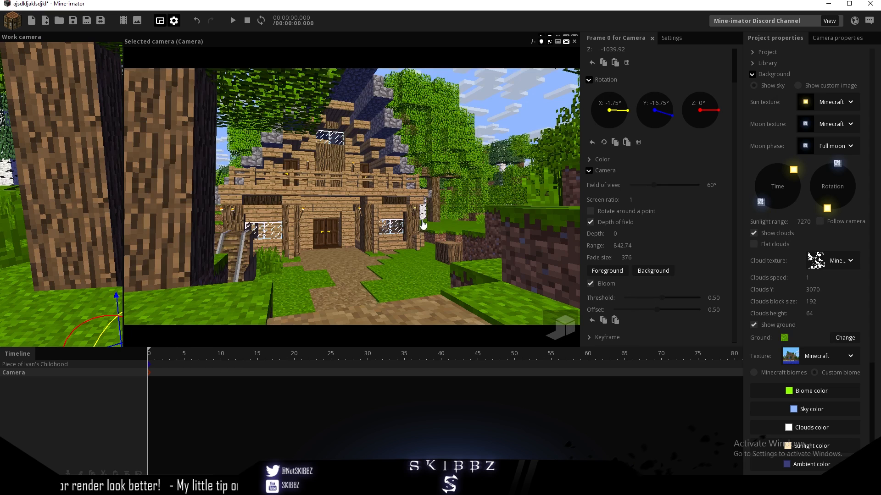
left_click_drag(664, 298, 643, 297)
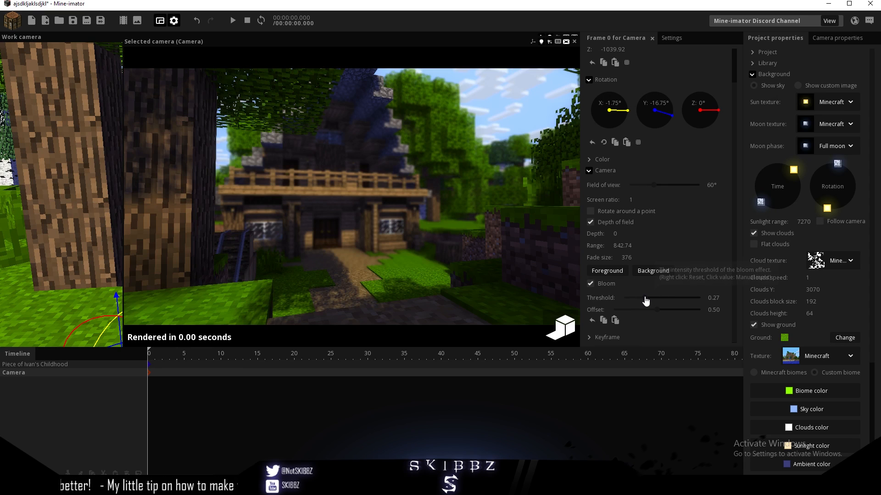
left_click_drag(660, 298, 638, 298)
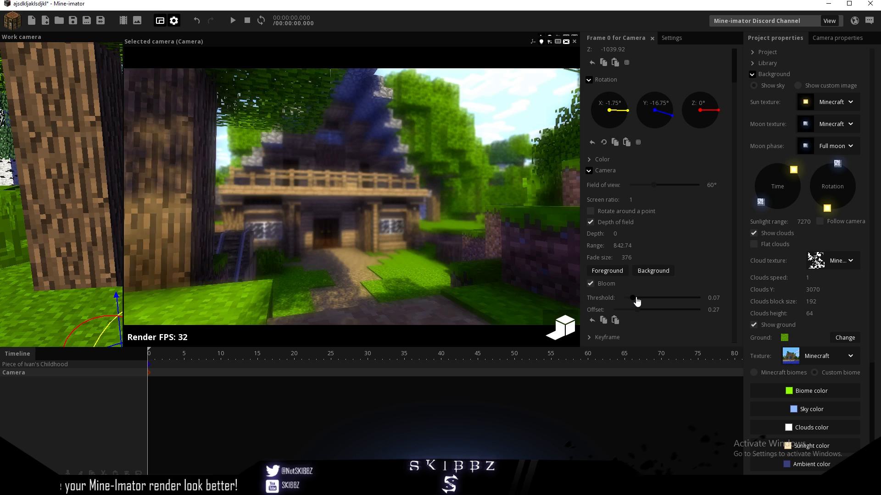
left_click_drag(638, 298, 622, 298)
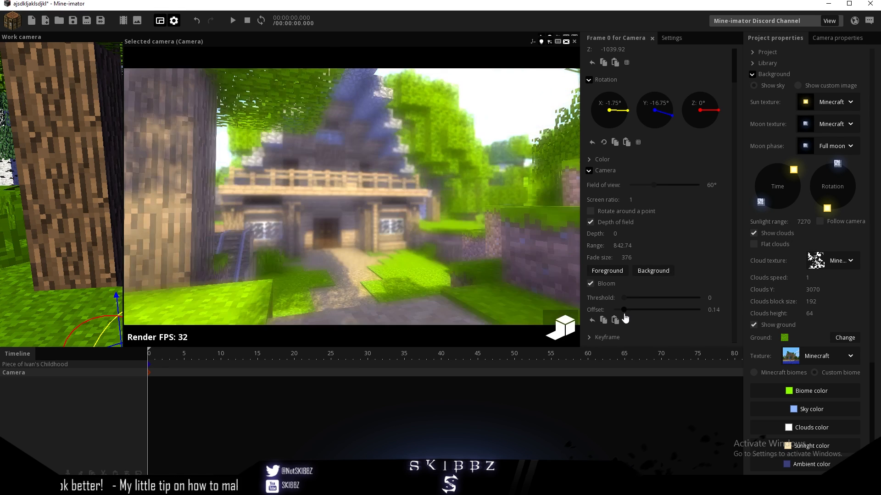
left_click_drag(622, 310, 652, 310)
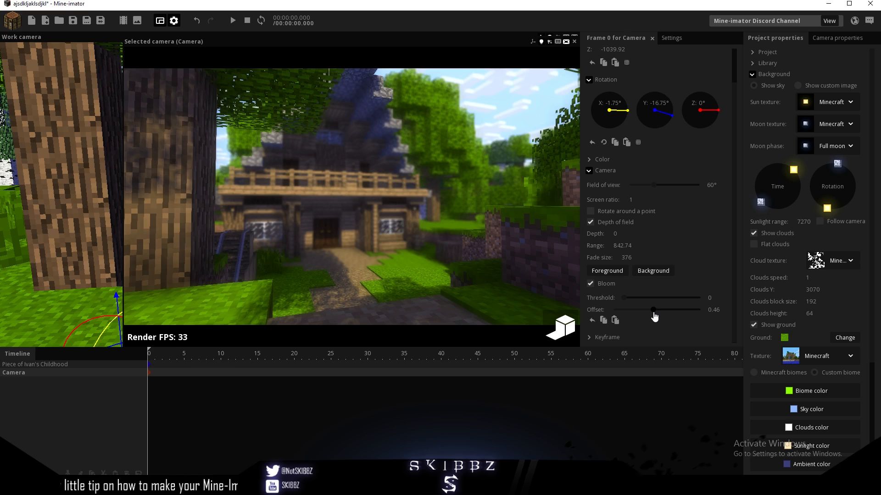
left_click_drag(651, 309, 612, 310)
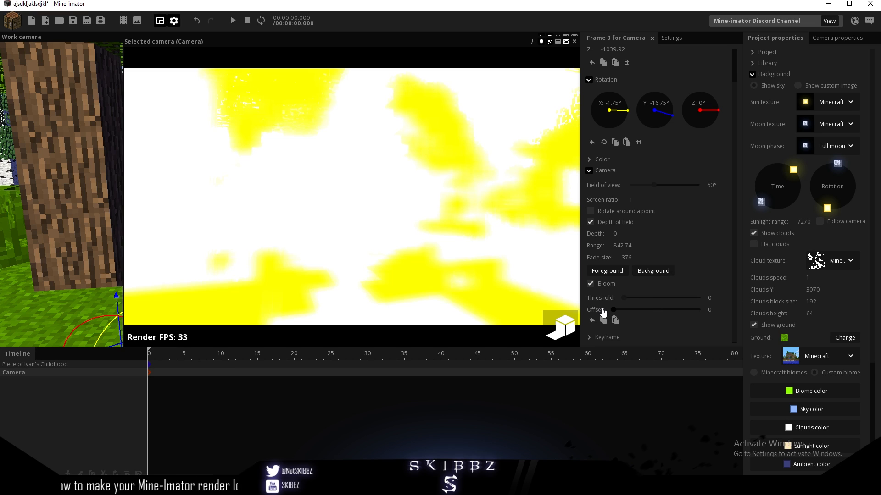
left_click_drag(614, 309, 656, 310)
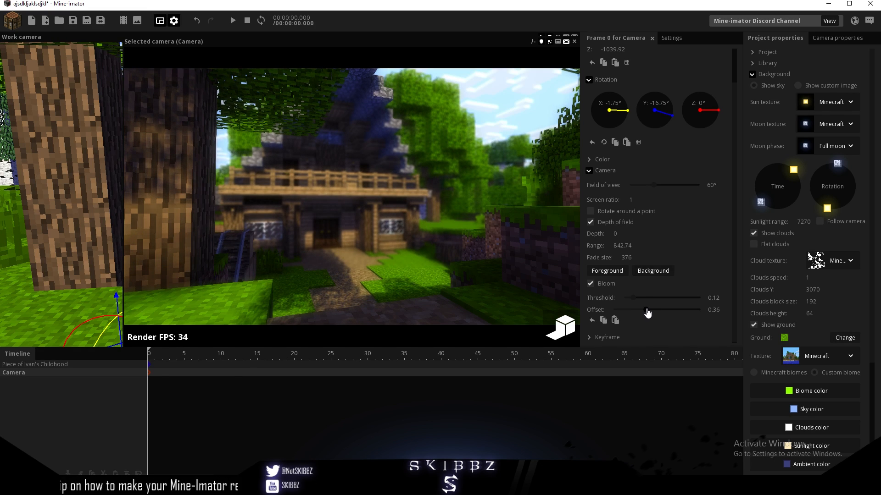
left_click_drag(648, 310, 657, 310)
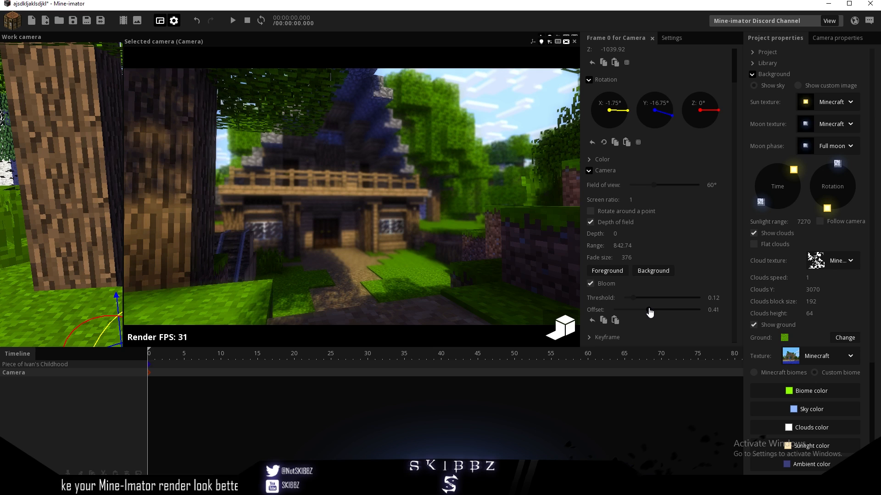
left_click_drag(646, 309, 660, 309)
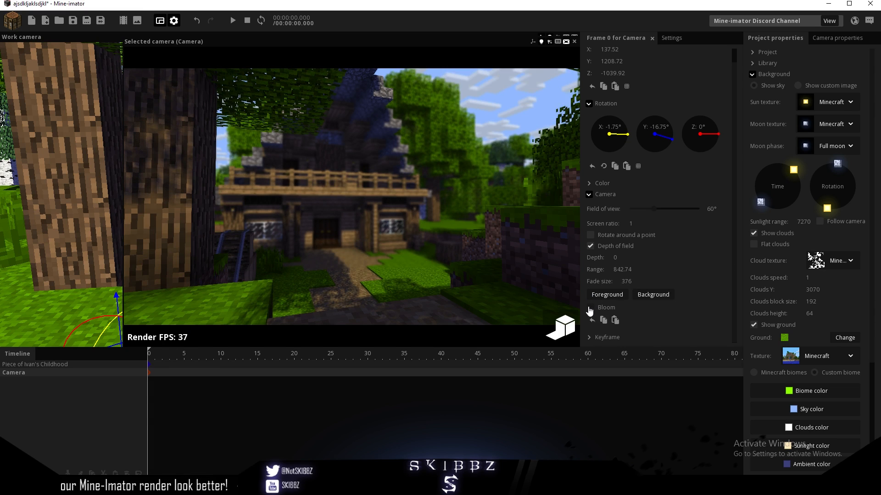
- Switch off Real time rendering in the Interface preferences
left_click(590, 307)
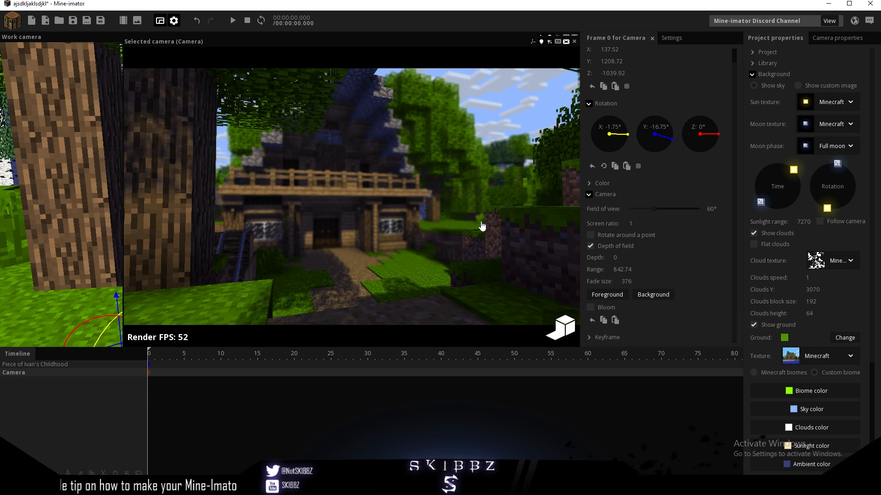
left_click(671, 37)
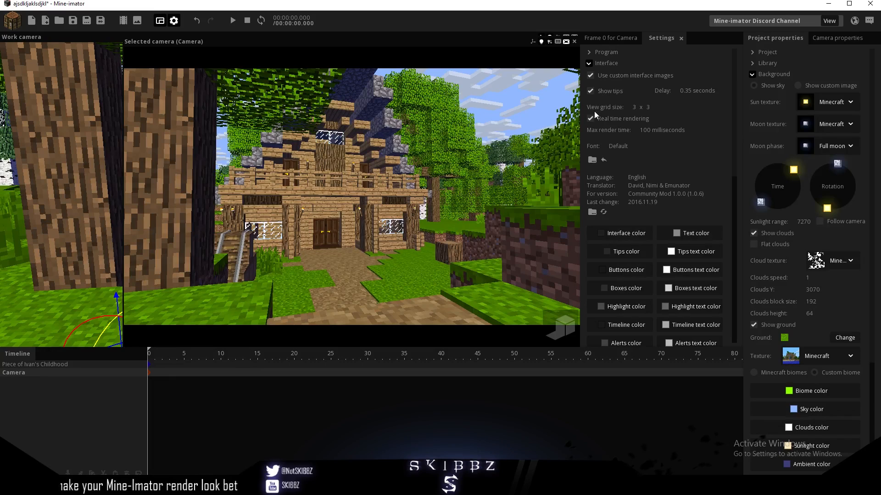
left_click(590, 118)
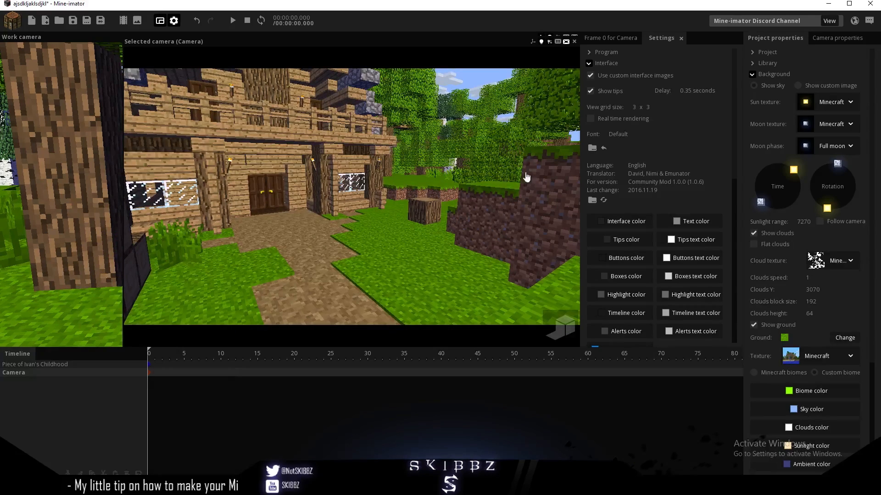
left_click(591, 119)
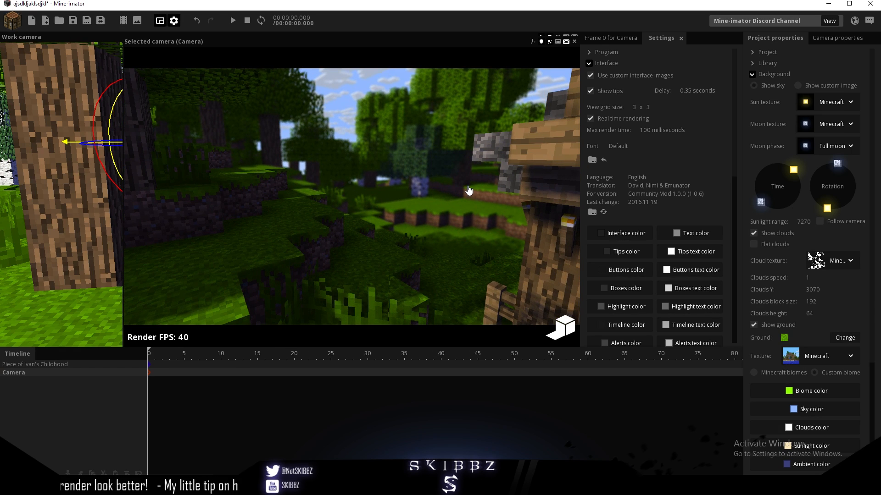
mouse_move(500, 233)
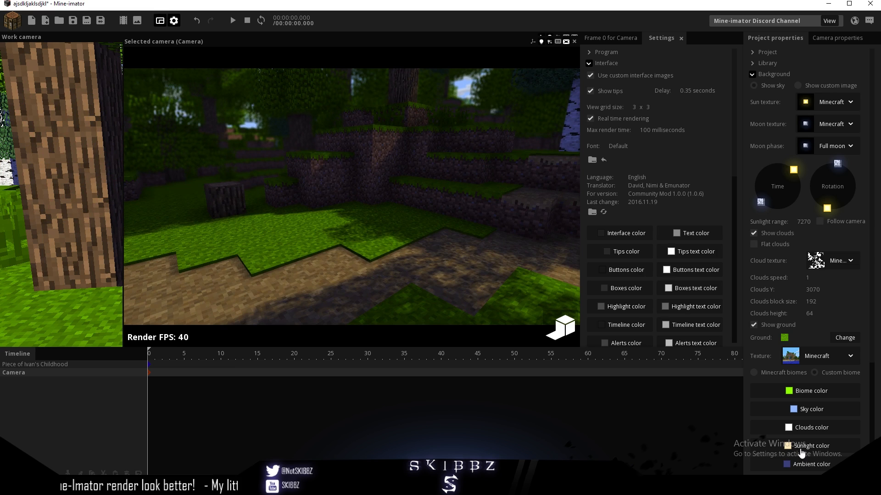
left_click(811, 465)
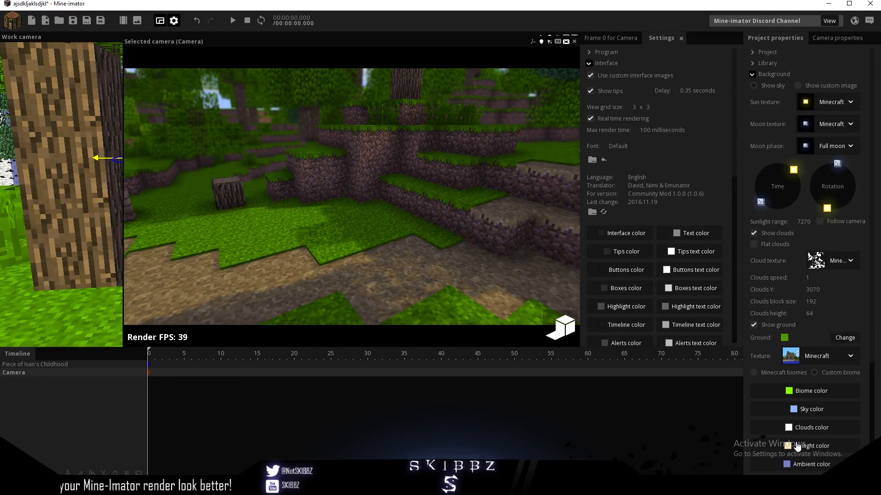
left_click(811, 465)
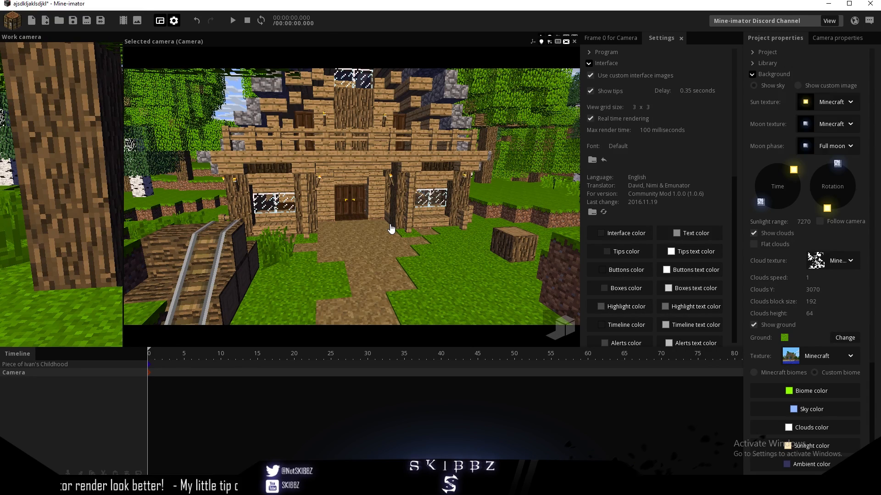
left_click(590, 118)
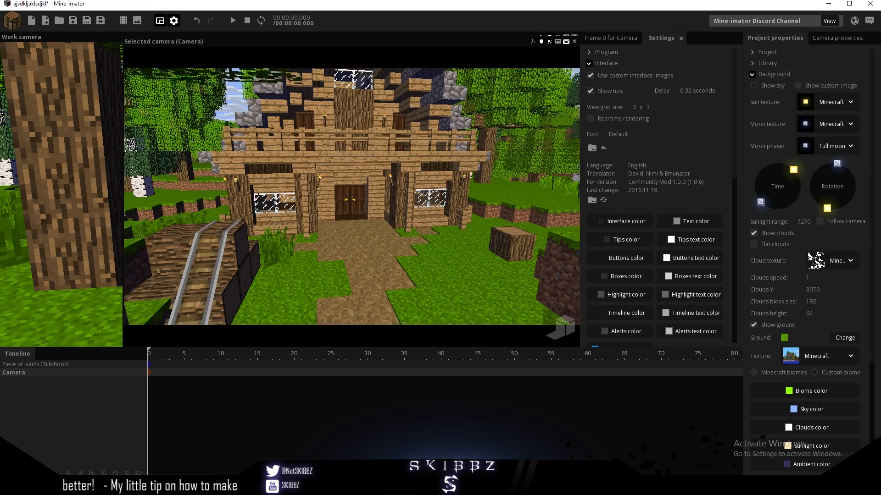